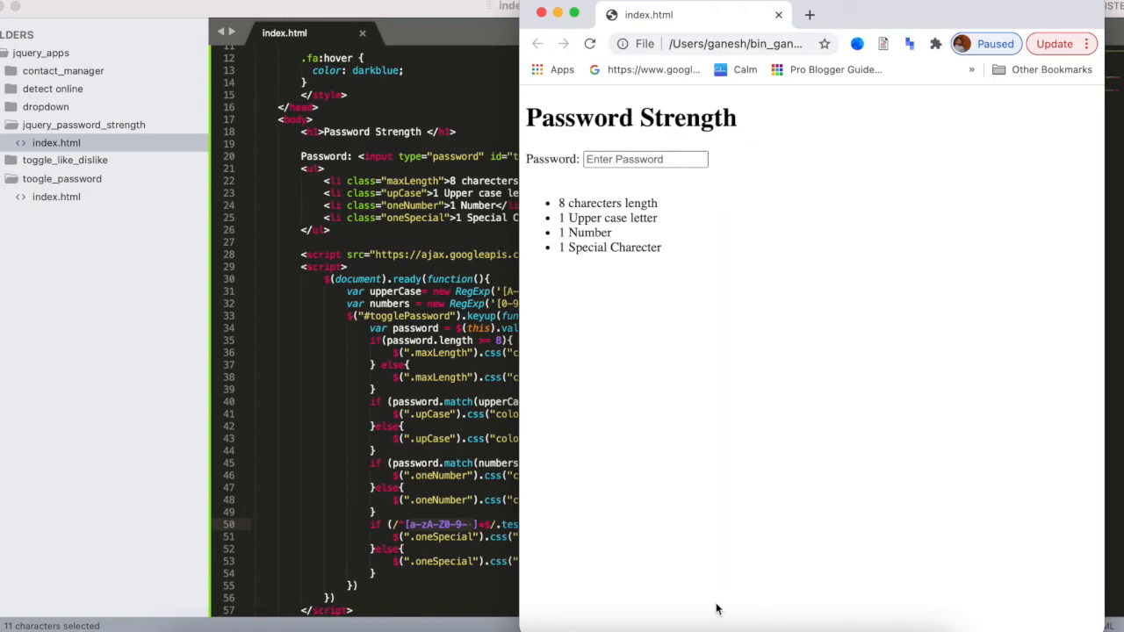
Try a test password in the field, adding an uppercase 'A' and removing it to watch the rules toggle.
left_click(646, 158)
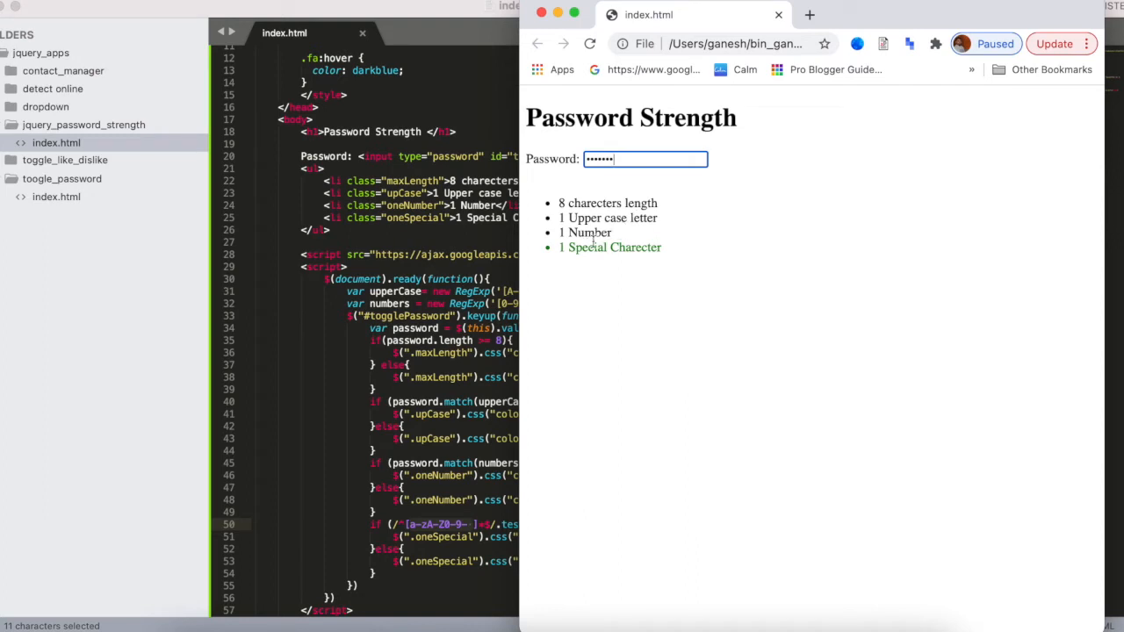
double_click(607, 246)
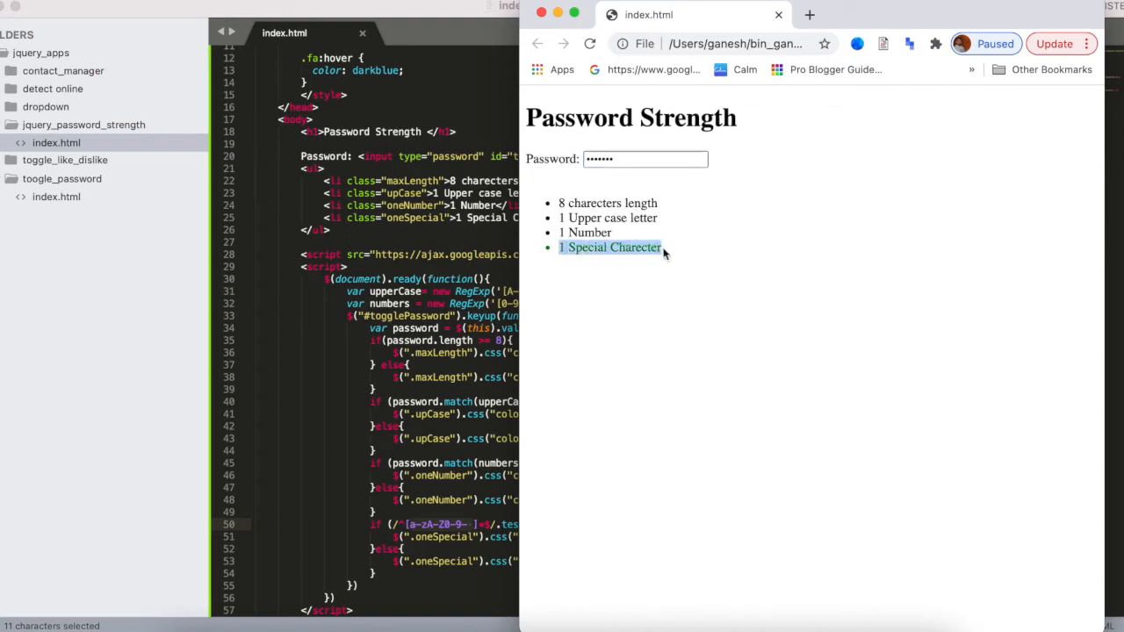
left_click(646, 158)
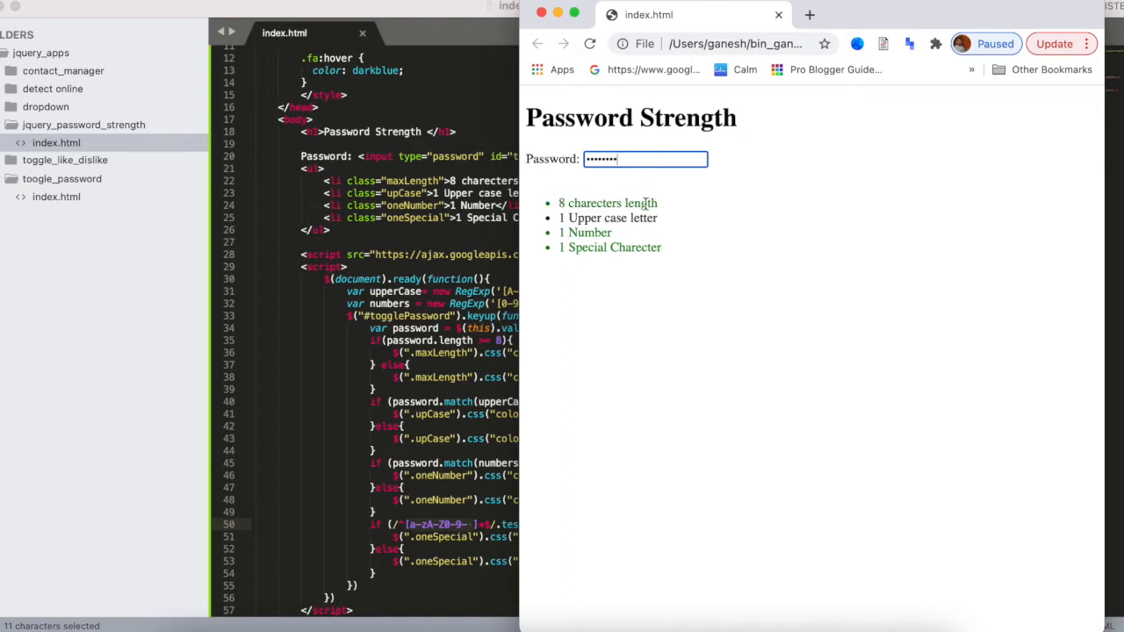
type("A")
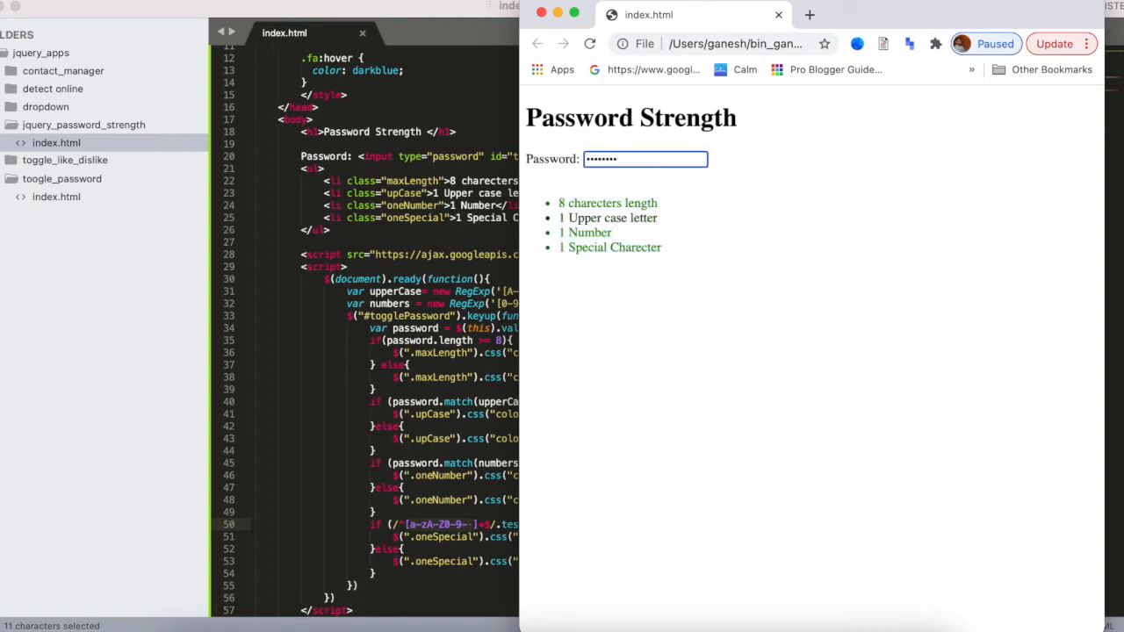
key("backspace")
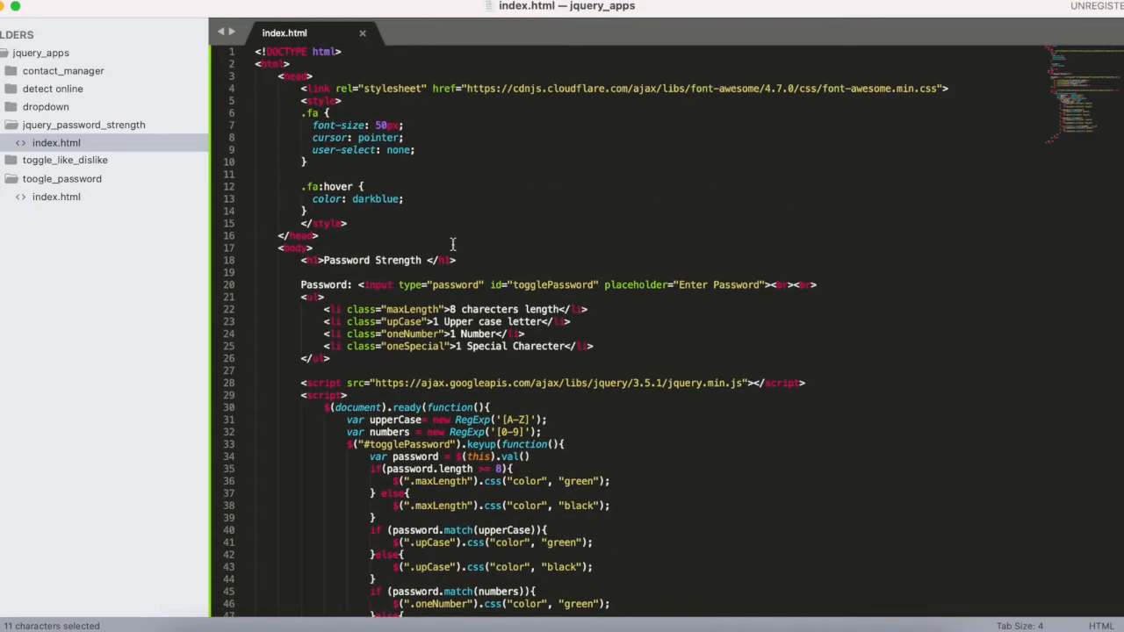
mouse_move(713, 390)
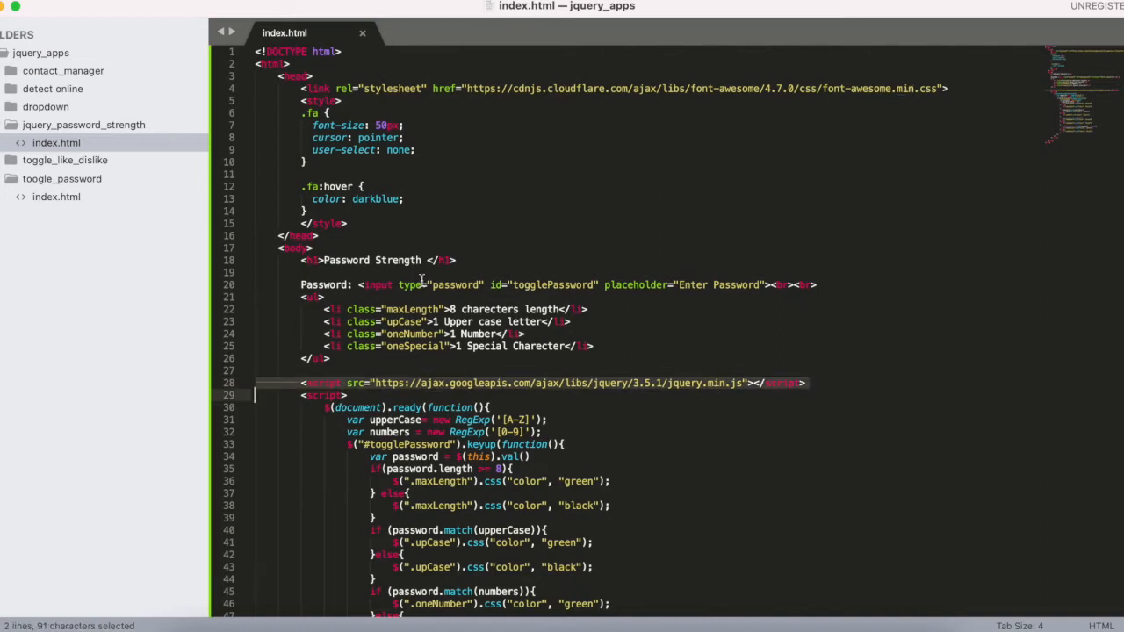
mouse_move(360, 284)
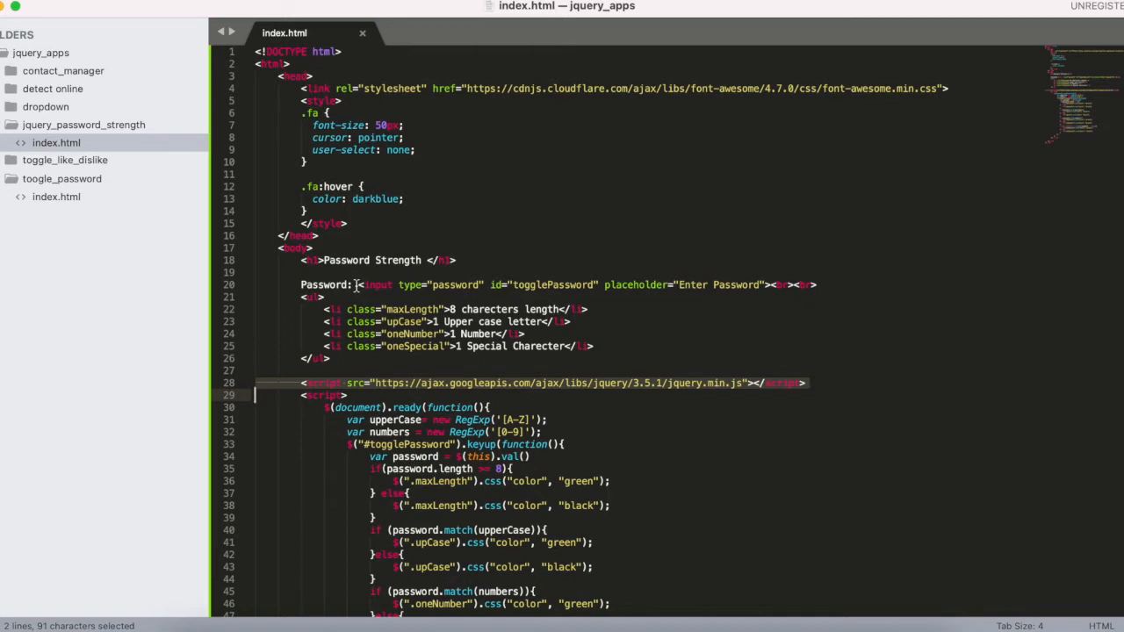
mouse_move(578, 288)
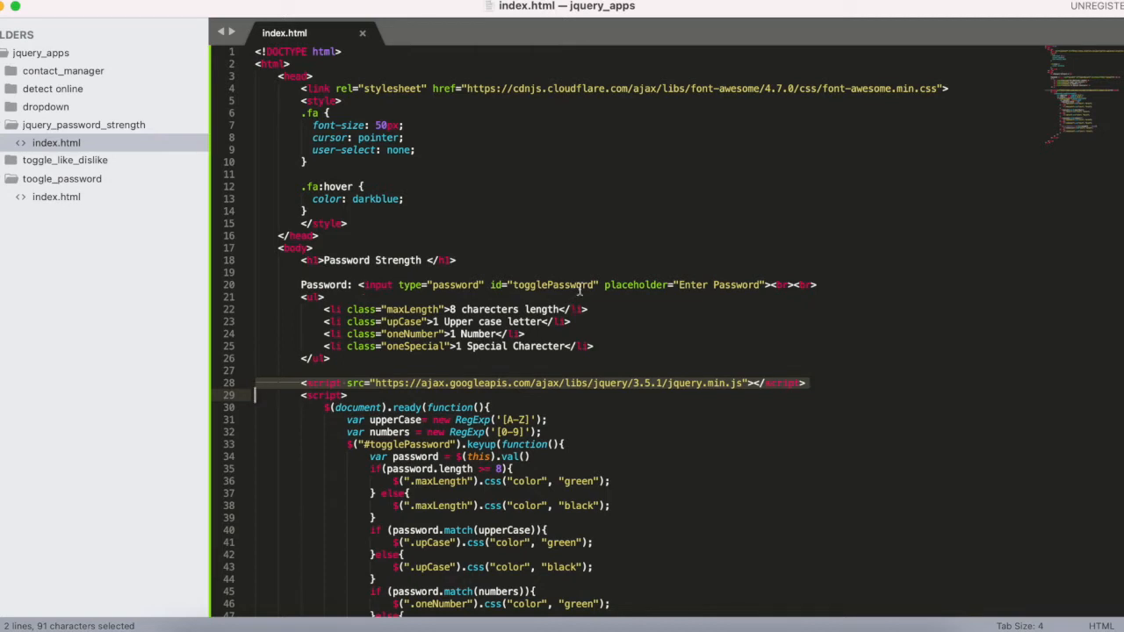
double_click(406, 445)
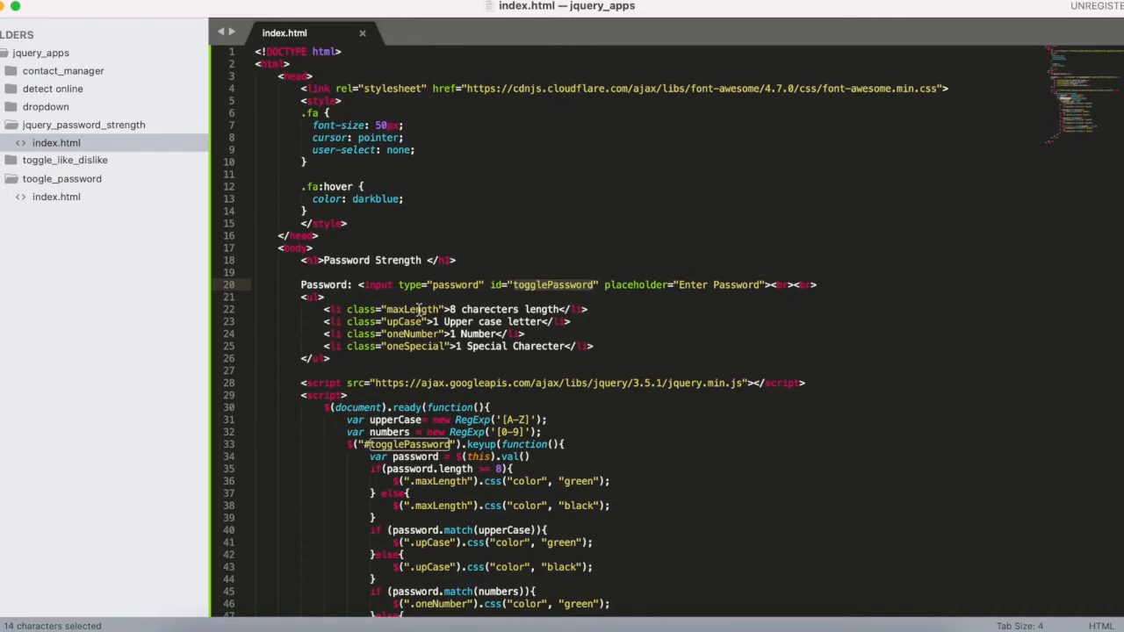
double_click(408, 309)
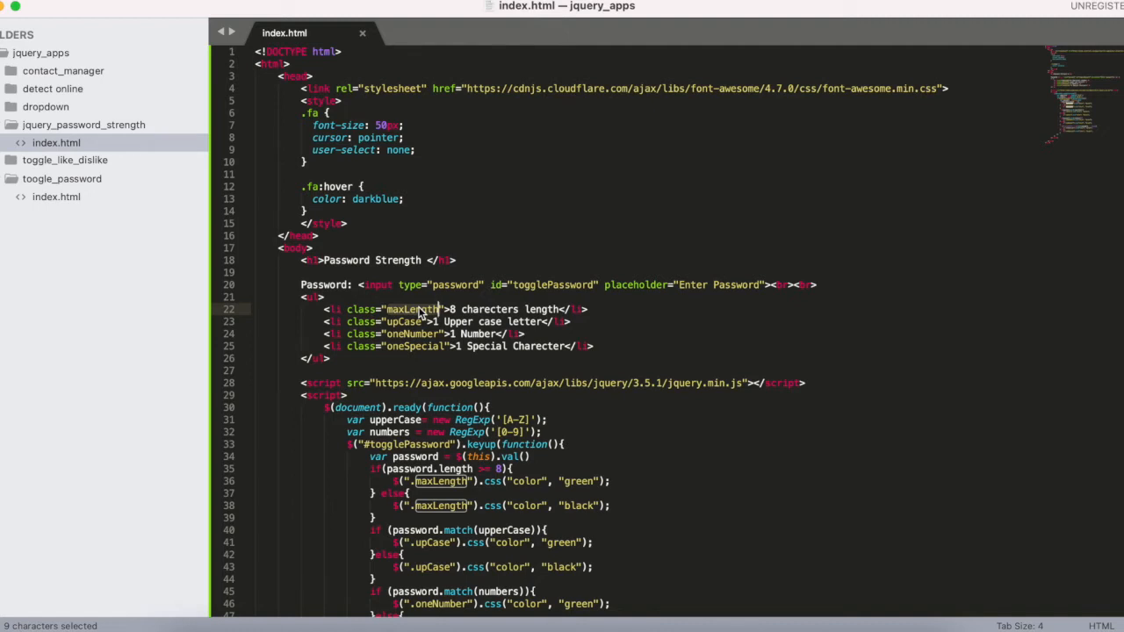
left_click(404, 322)
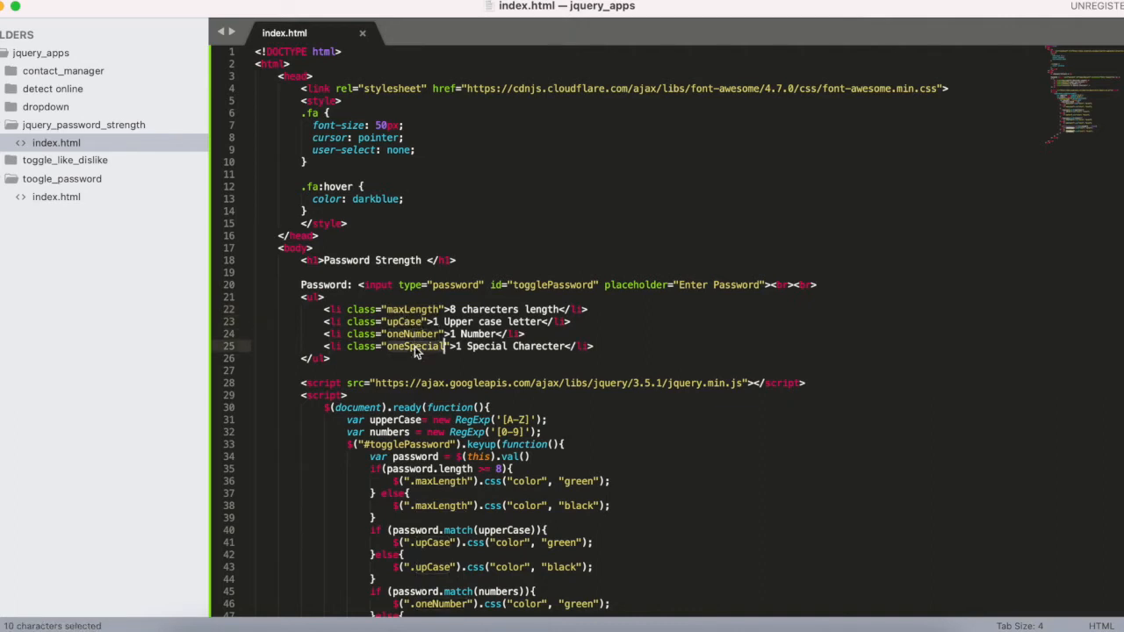
scroll("down", 3)
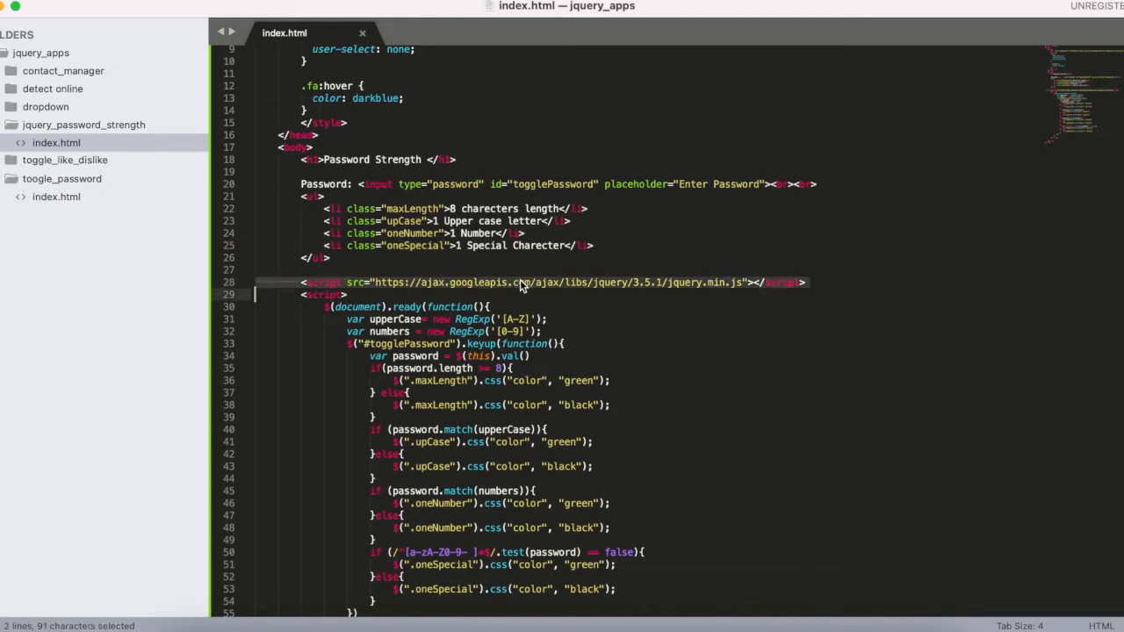
mouse_move(481, 297)
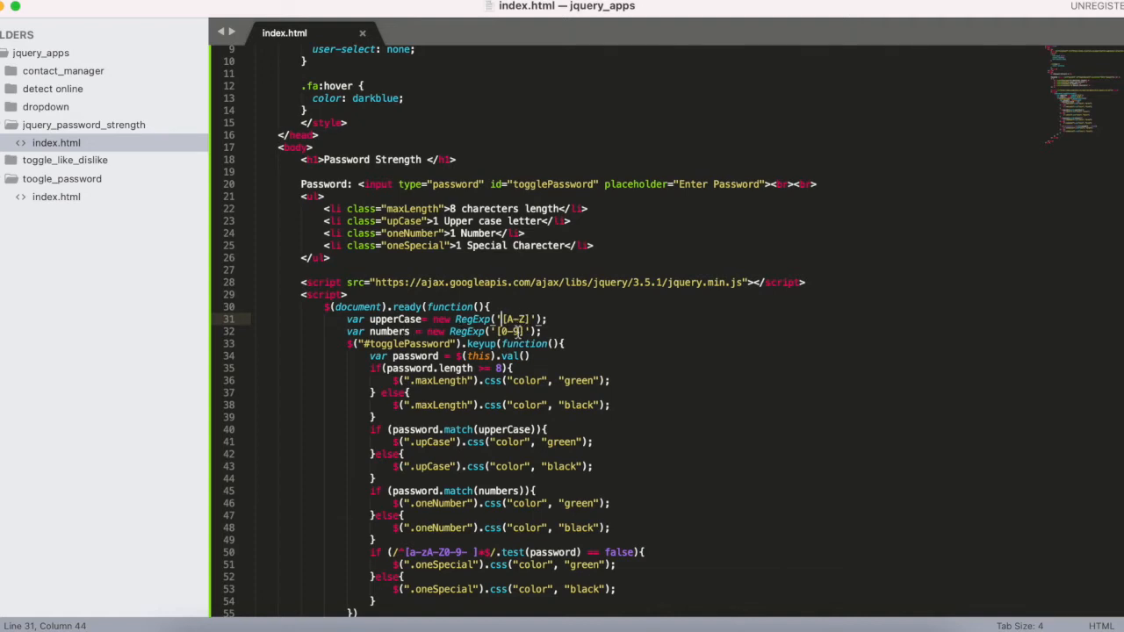
left_click_drag(501, 330, 527, 330)
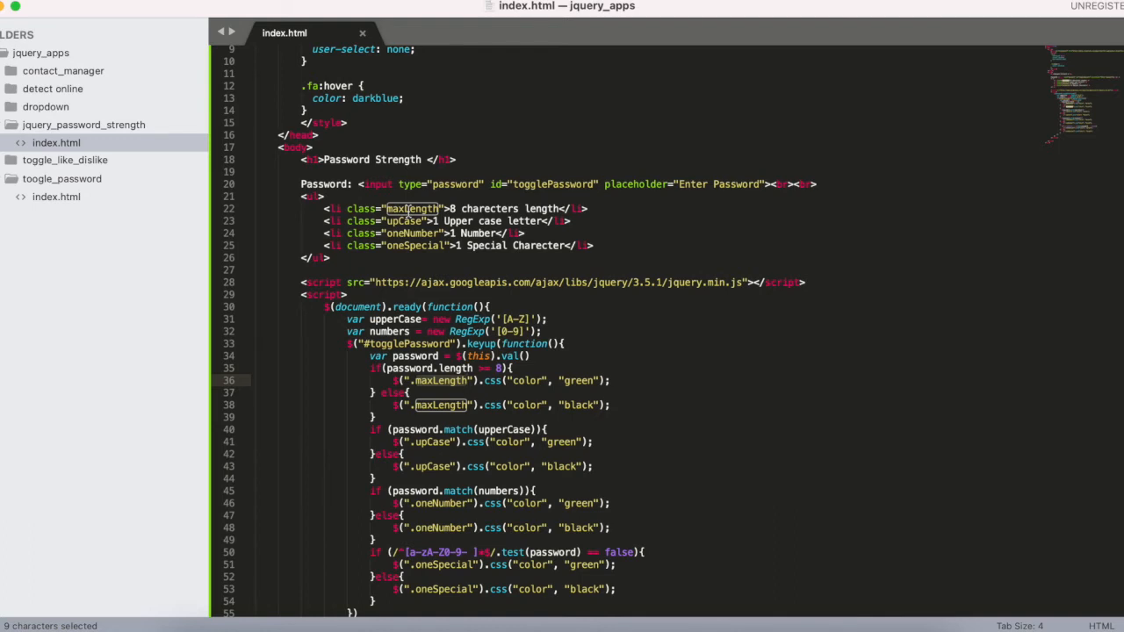
mouse_move(558, 396)
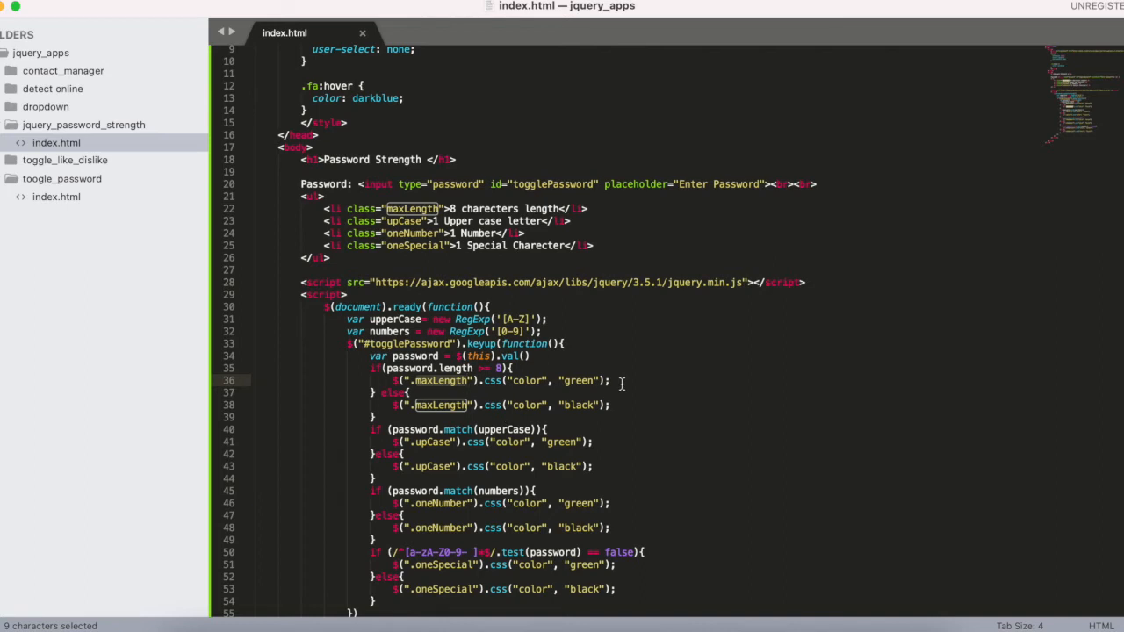
mouse_move(623, 401)
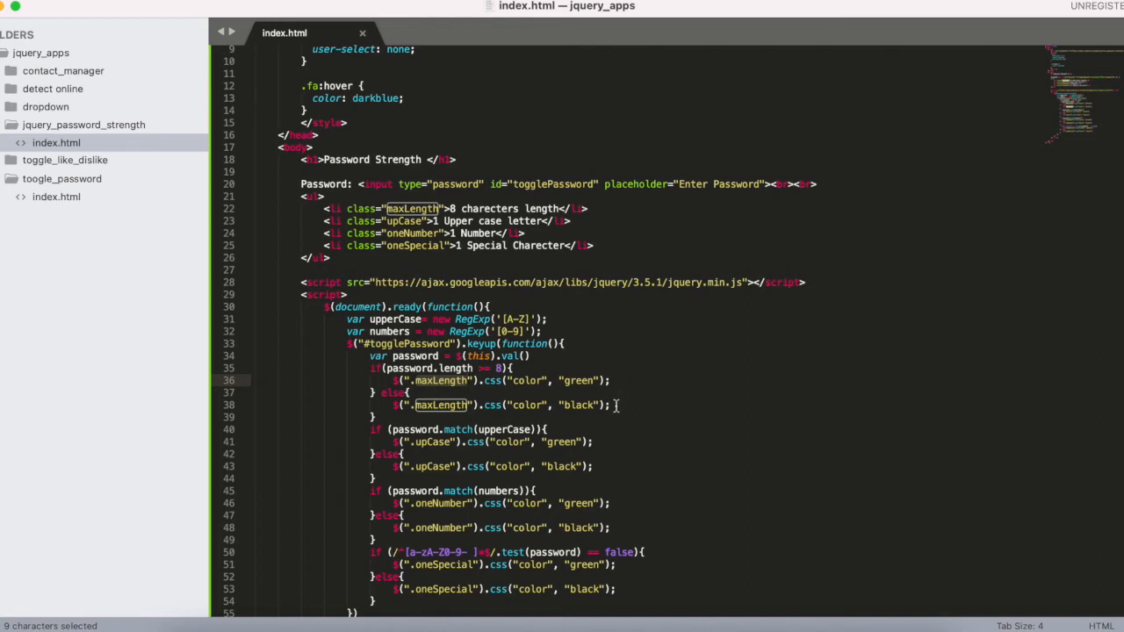
scroll("down", 3)
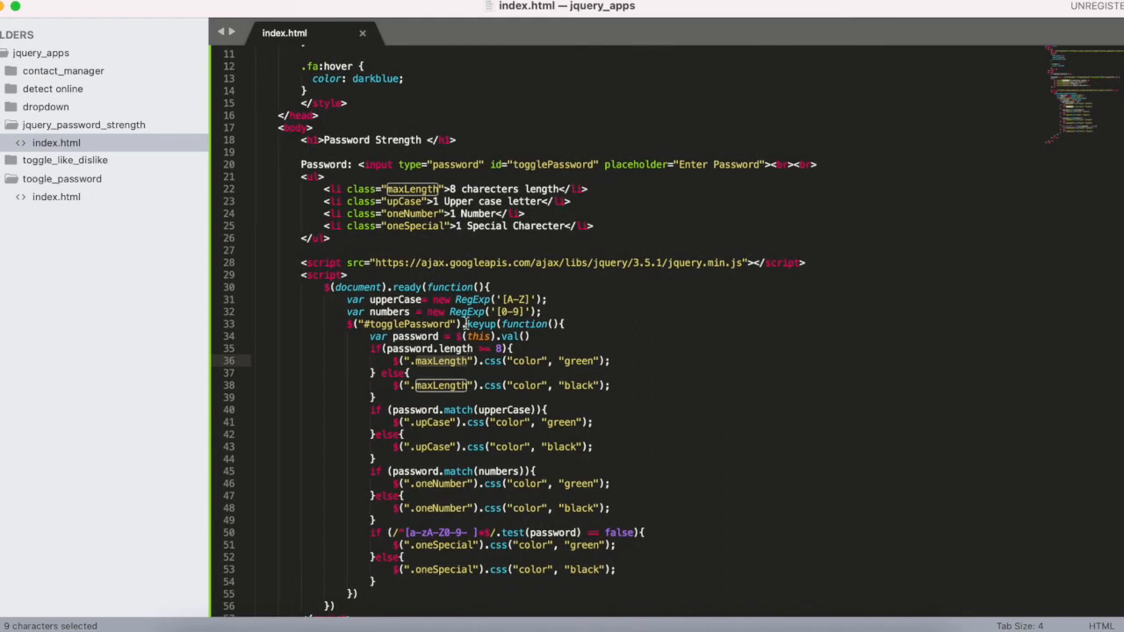
mouse_move(425, 410)
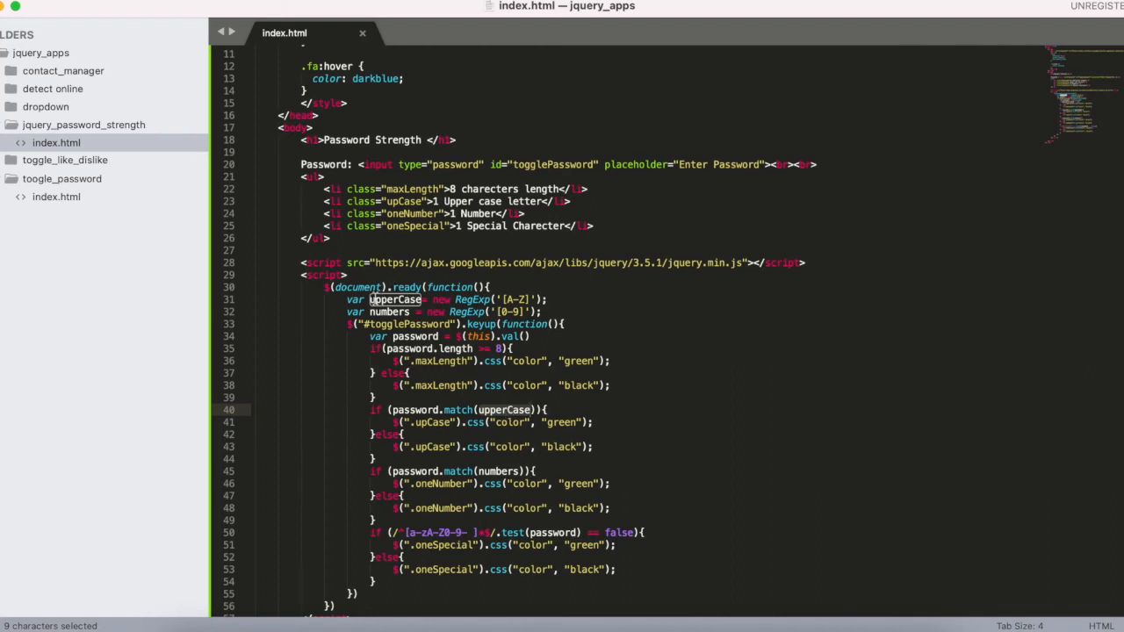
mouse_move(569, 302)
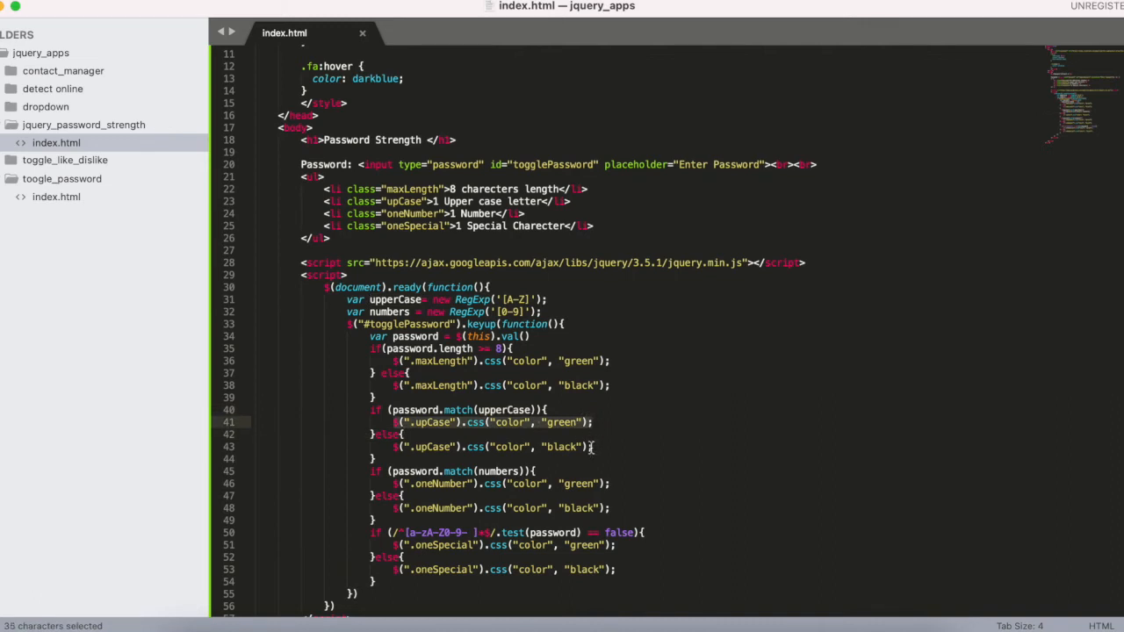
left_click(590, 448)
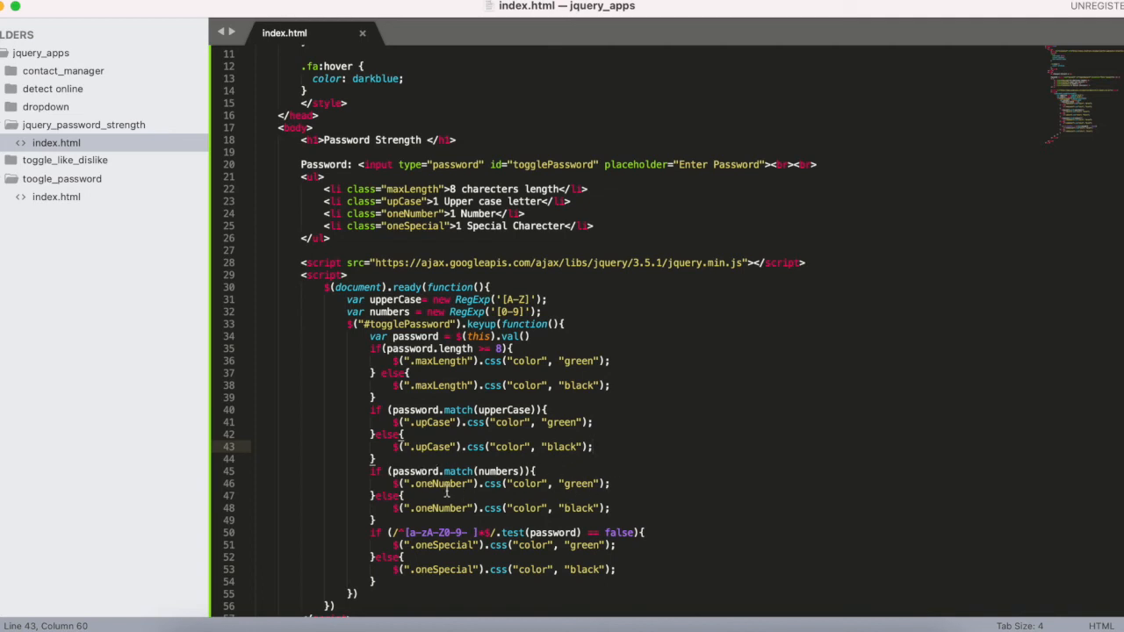
double_click(443, 484)
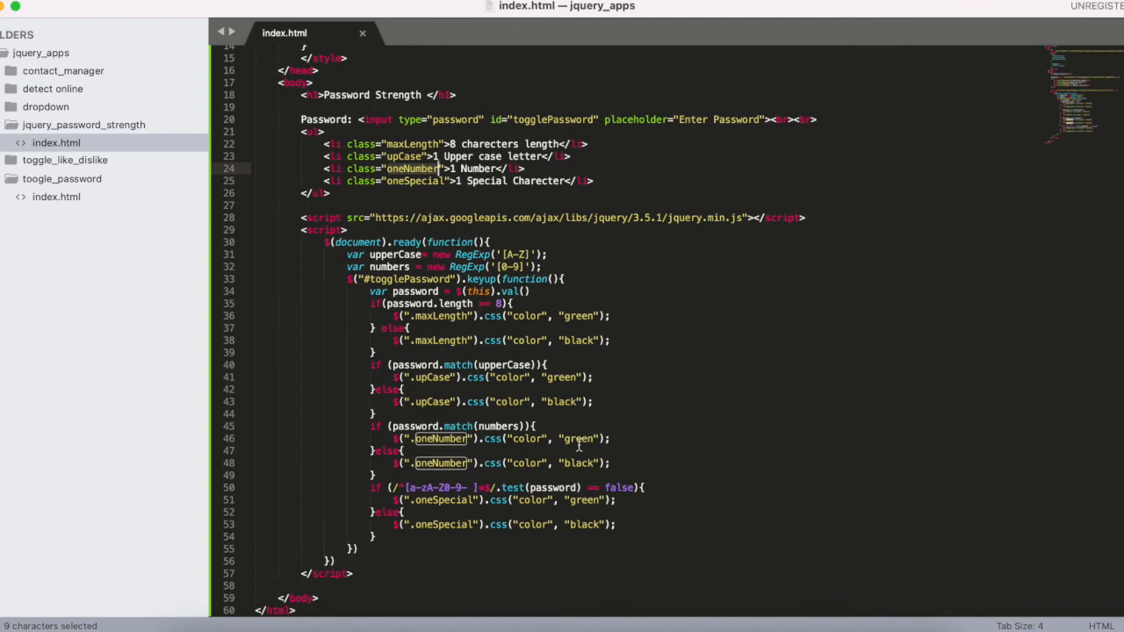
mouse_move(640, 460)
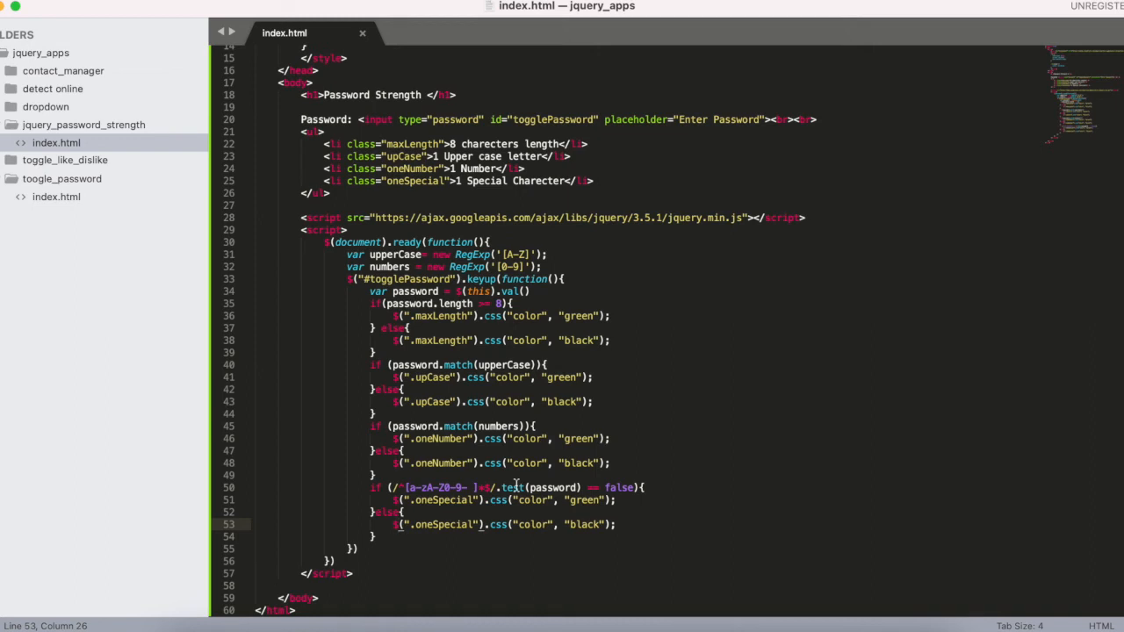
mouse_move(554, 489)
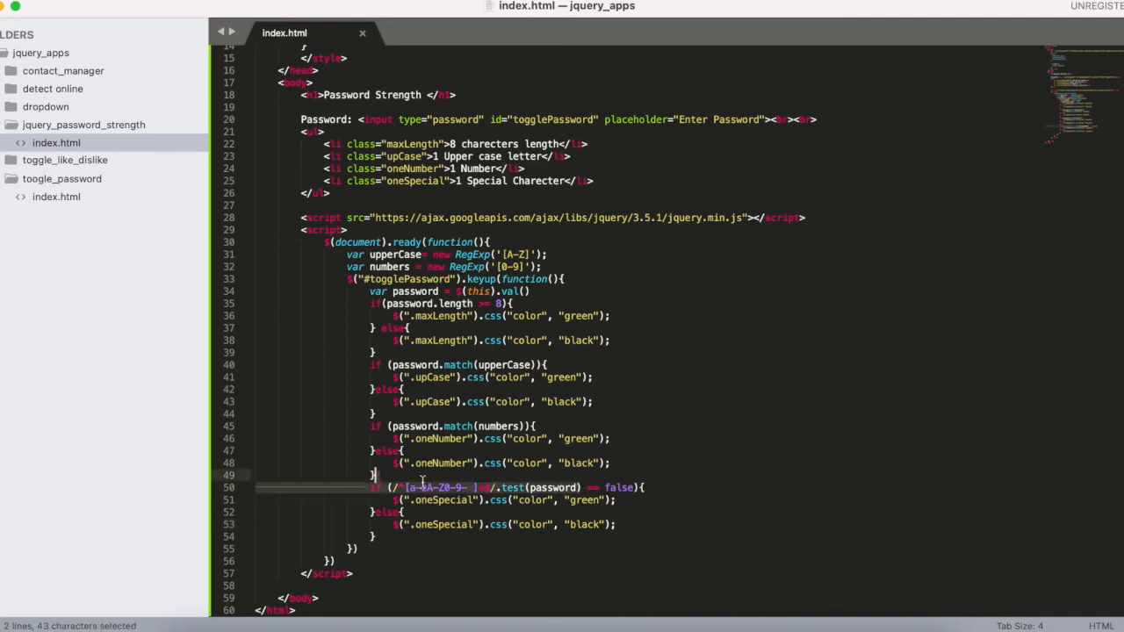
left_click(397, 488)
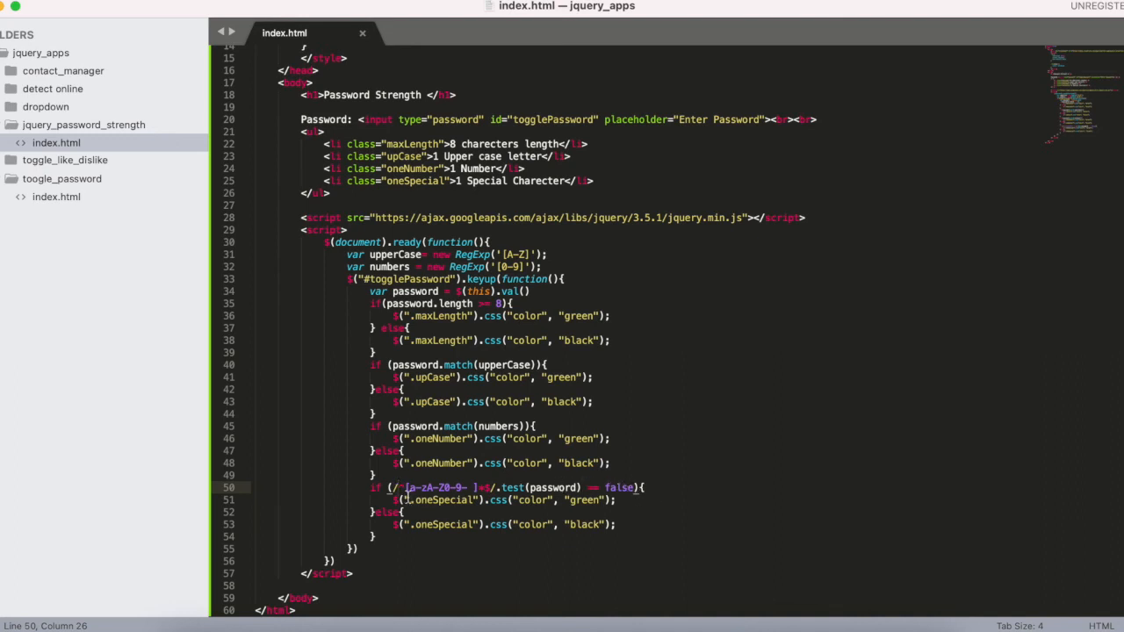
left_click(394, 498)
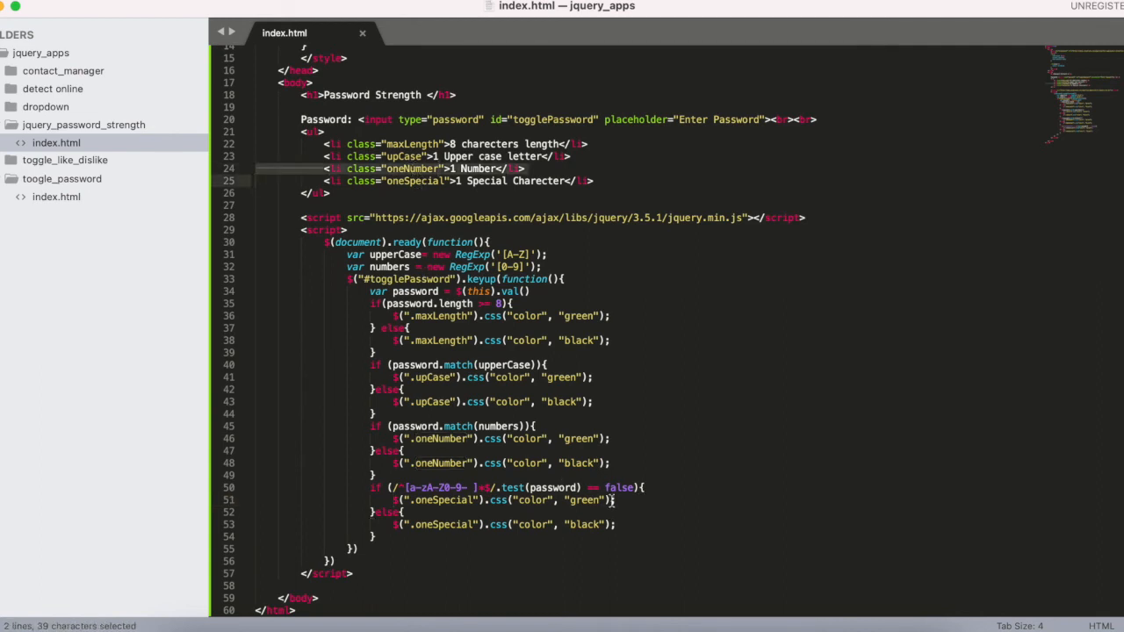
left_click(615, 501)
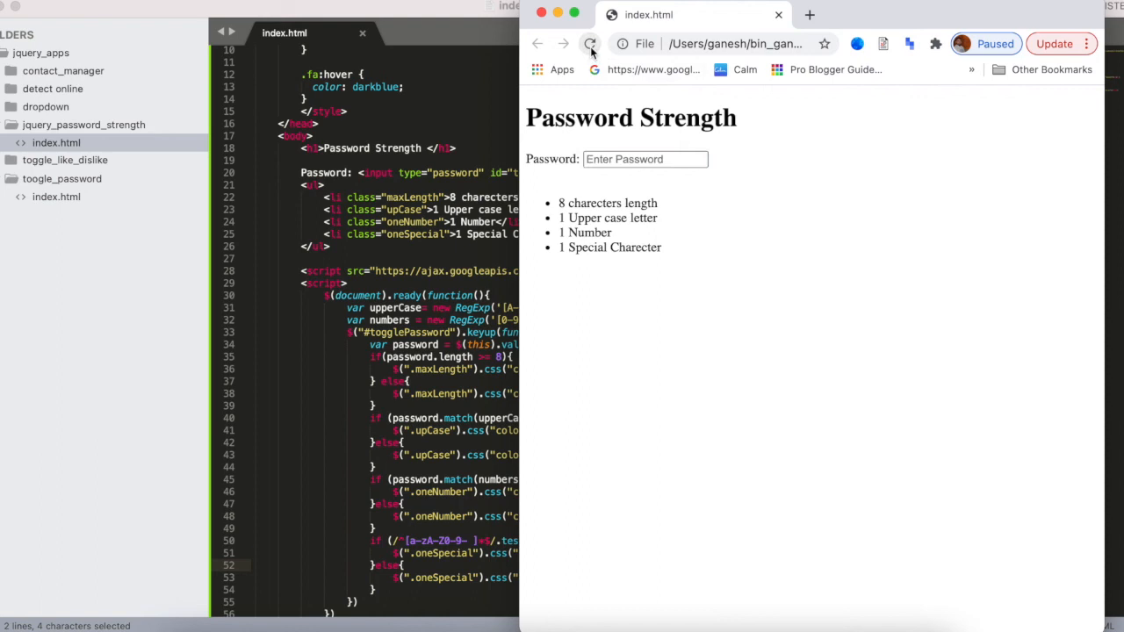
Enter a short password containing '@' and 'a' so only the length rule stays black.
left_click(647, 158)
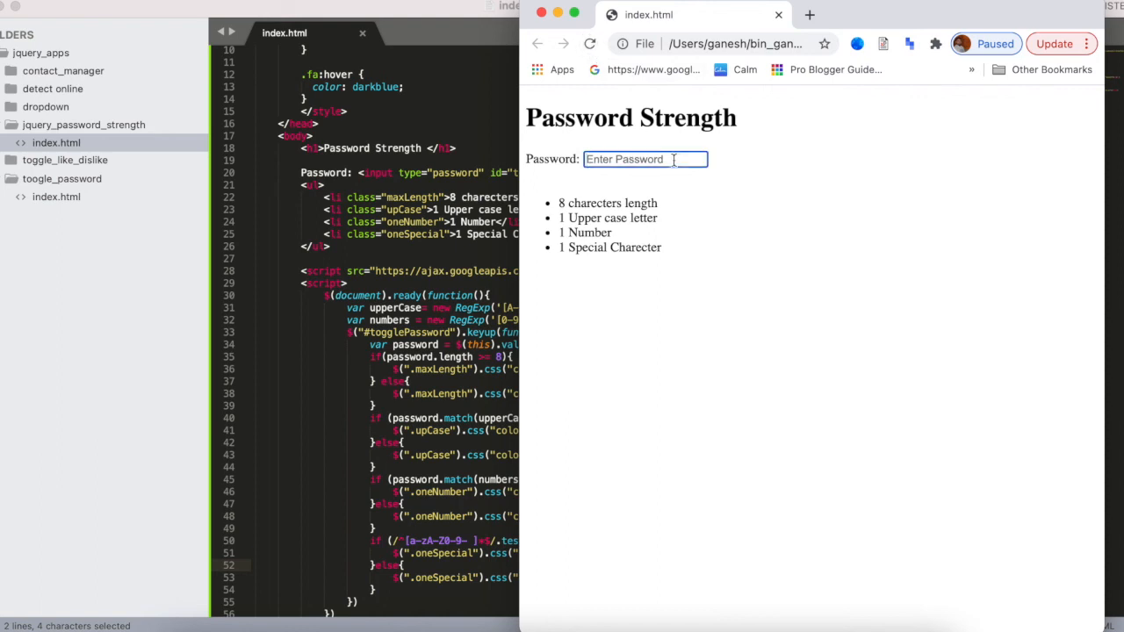
type("@")
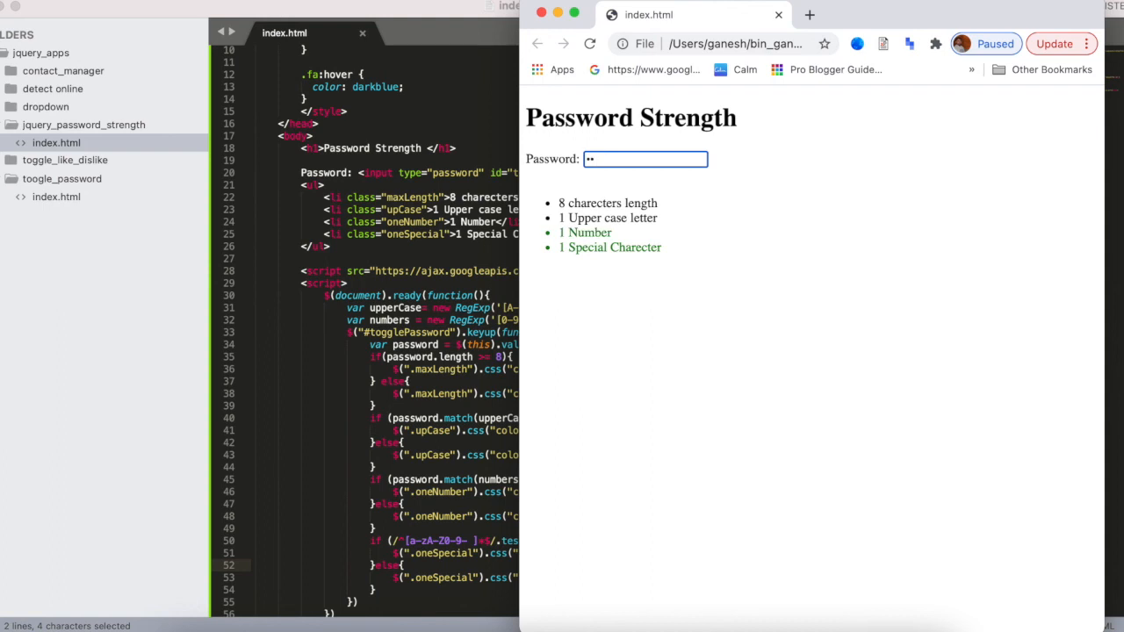
type("a")
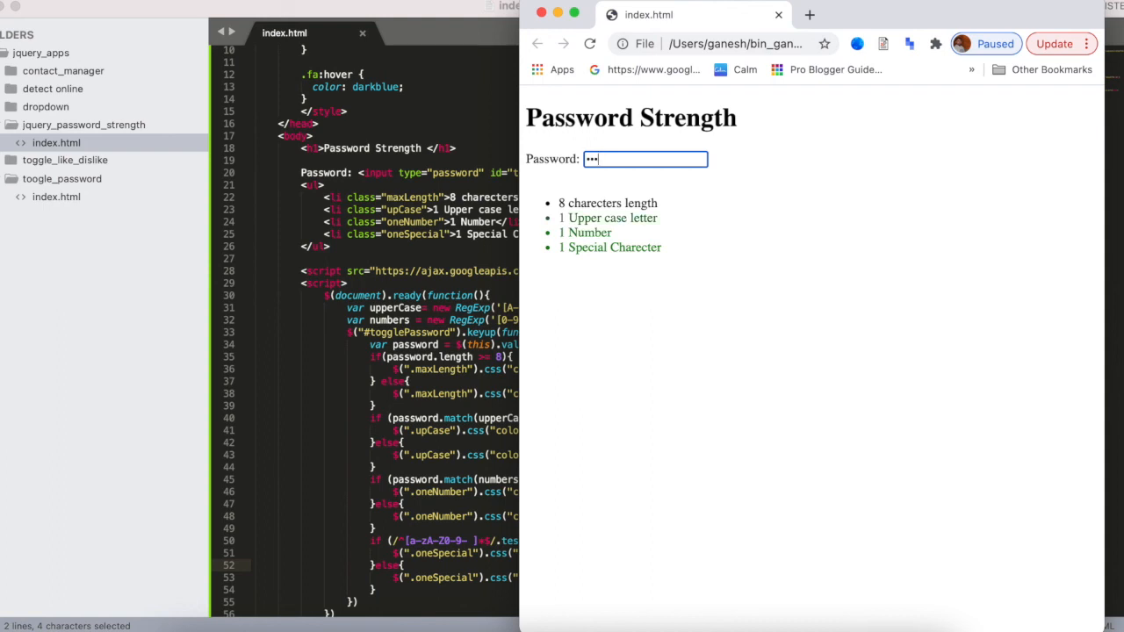